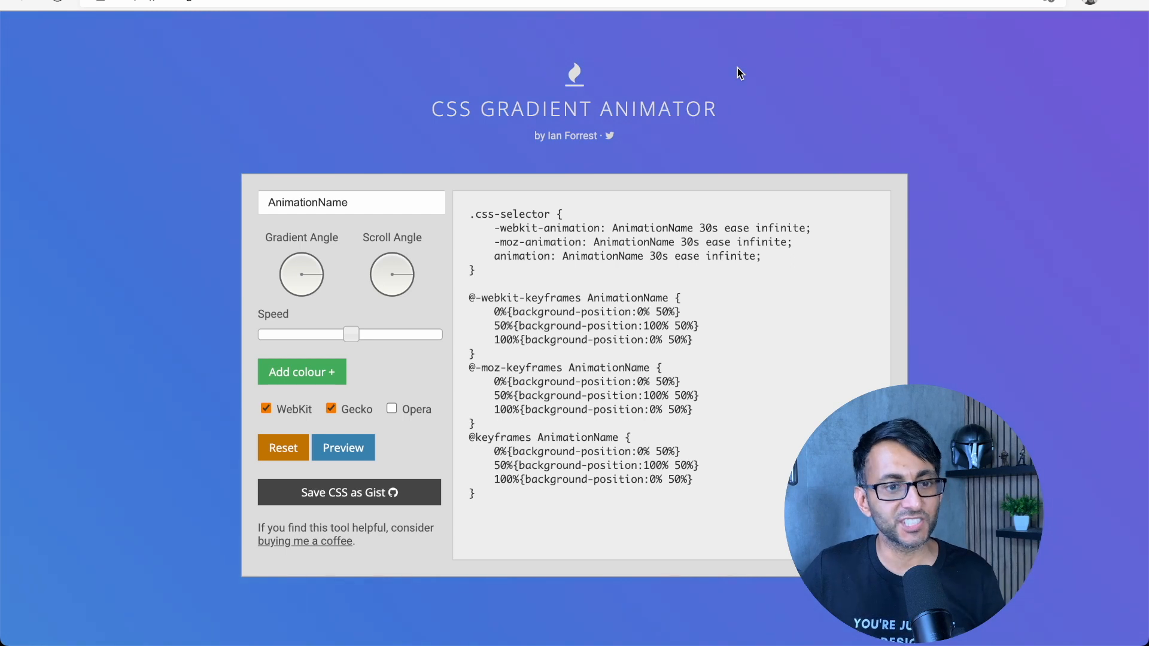
mouse_move(782, 93)
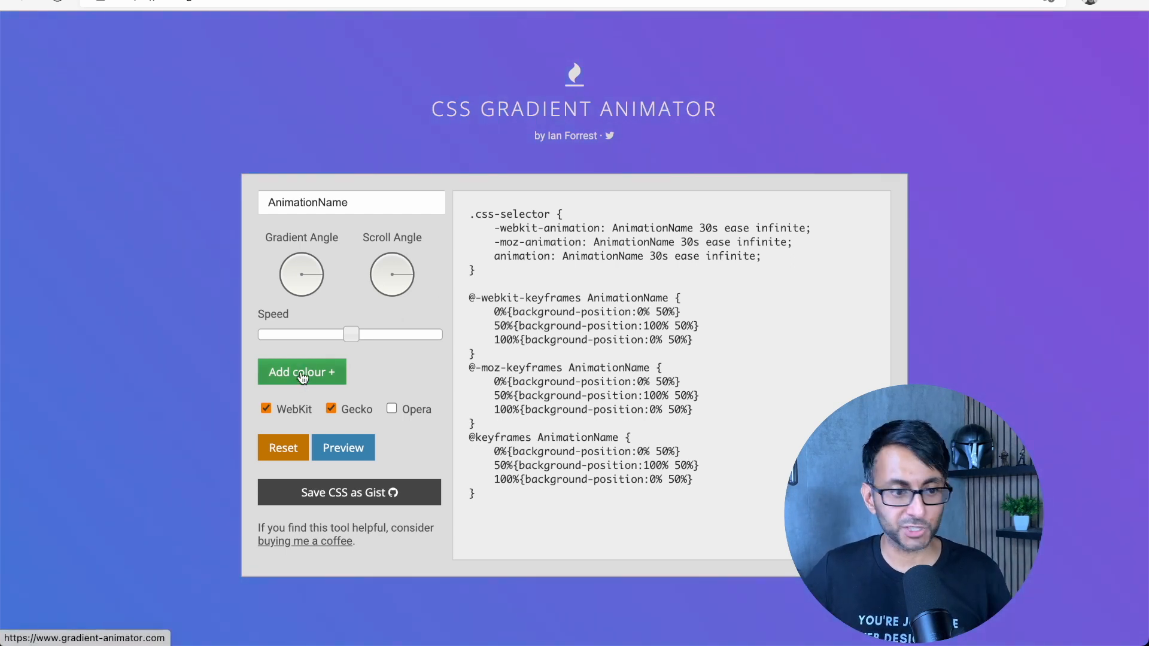
- Add red and green colours to the animated gradient and preview the result
click(301, 371)
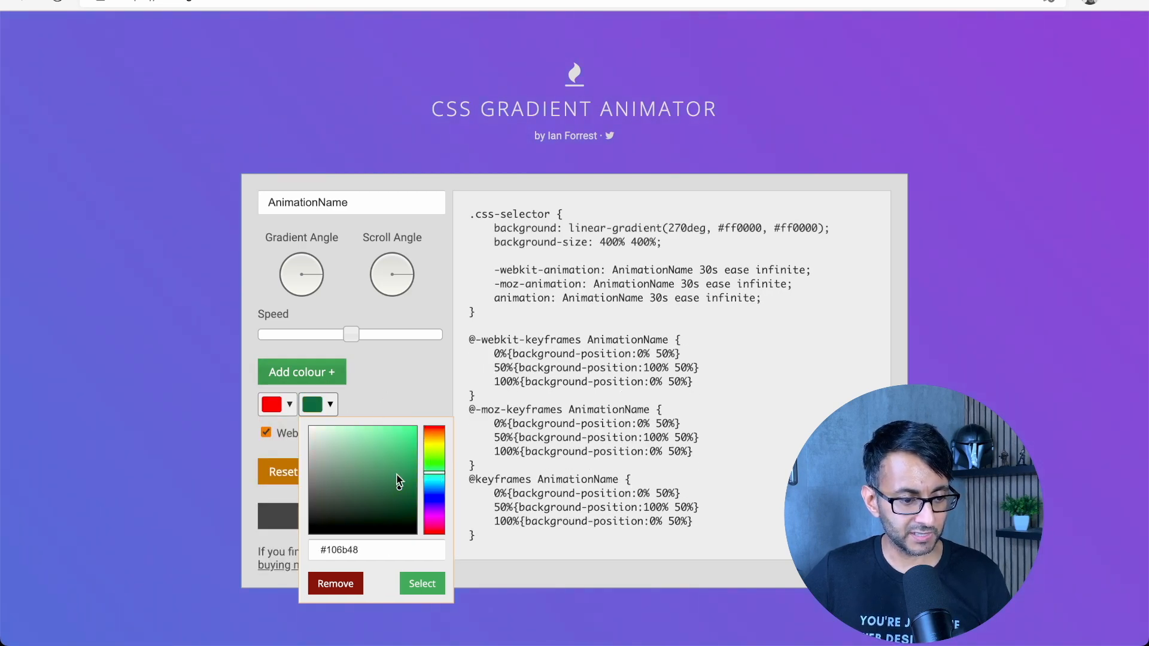
click(422, 583)
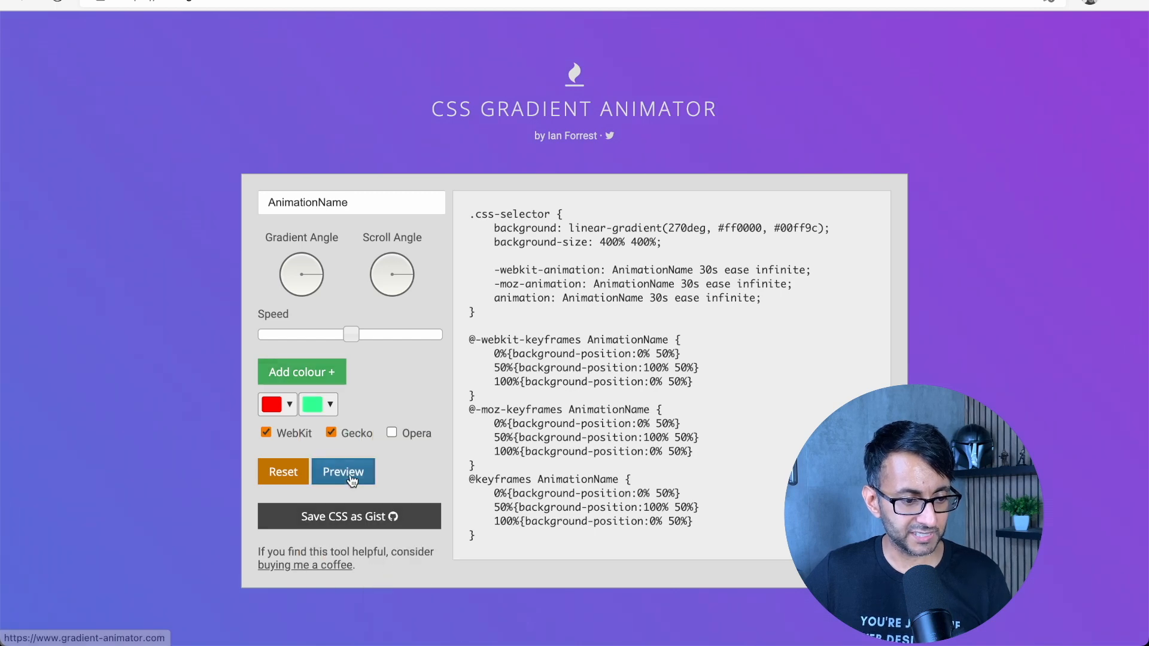
click(344, 472)
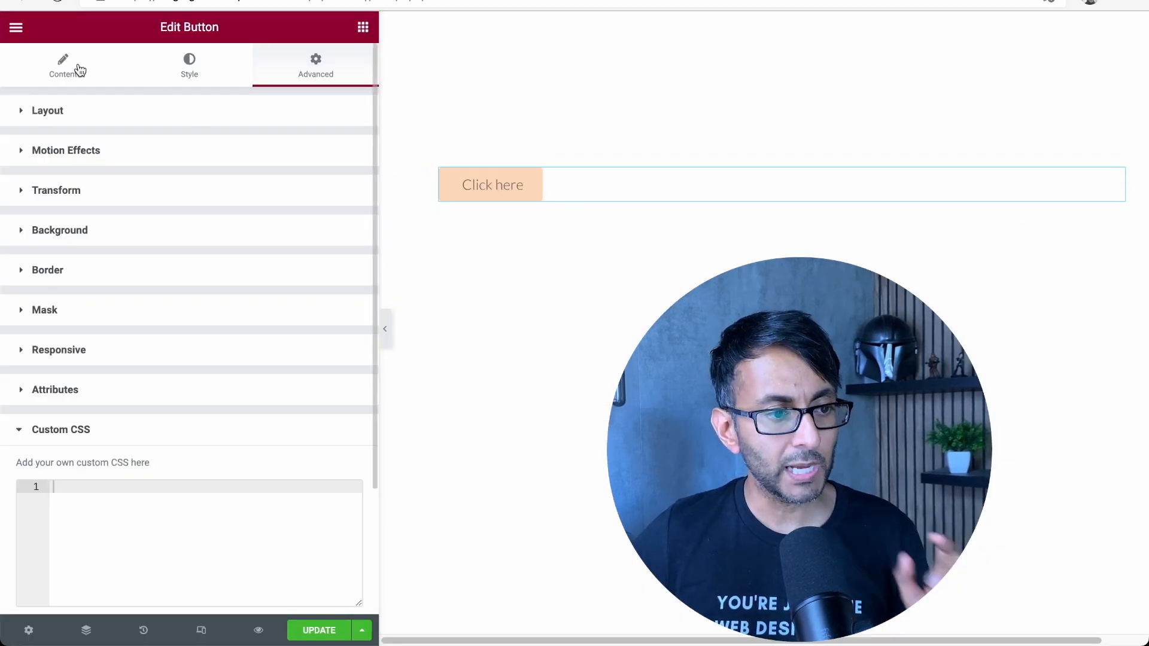
- Set the 'Click here' button's Alignment to Center in its Content settings
click(63, 66)
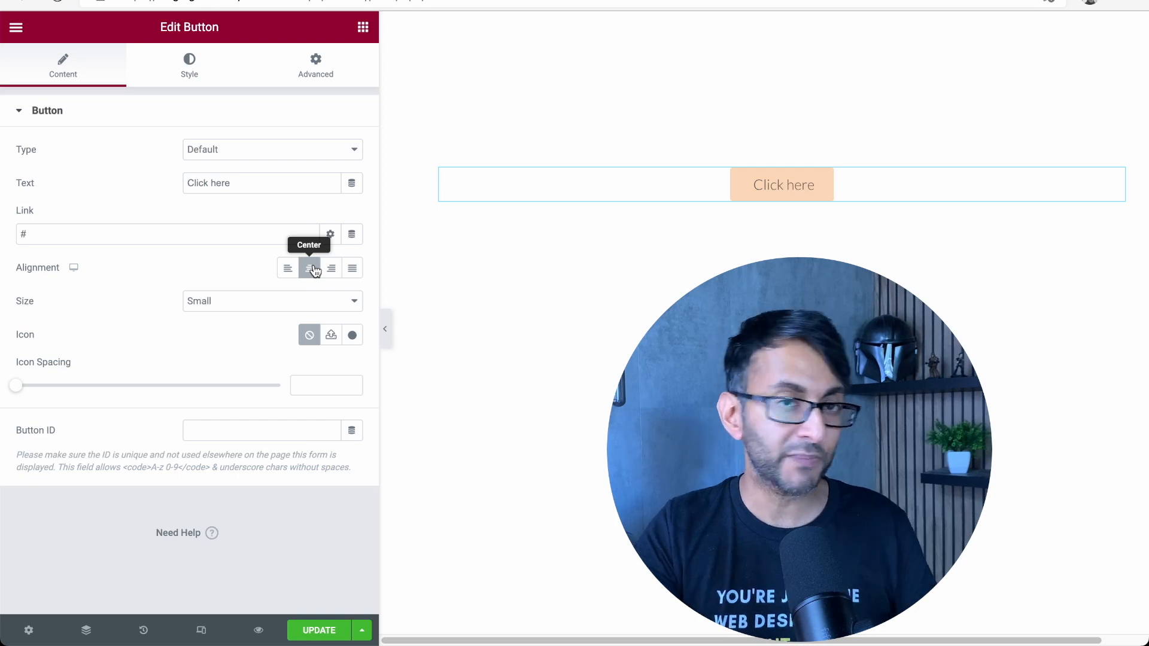
mouse_move(169, 111)
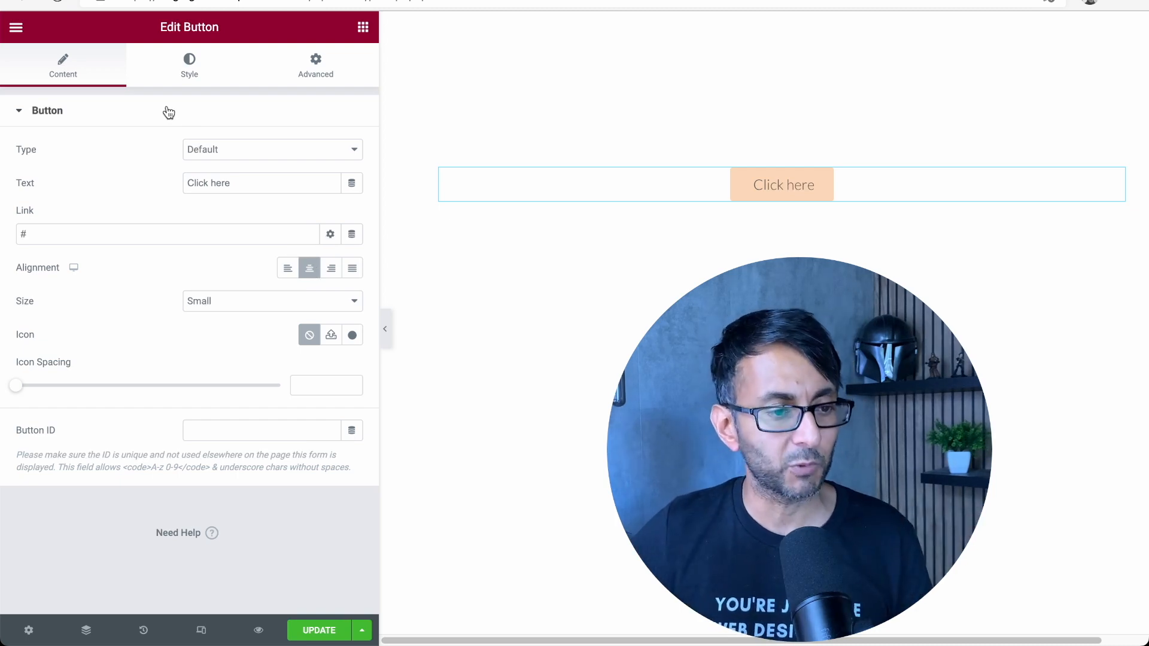
click(314, 65)
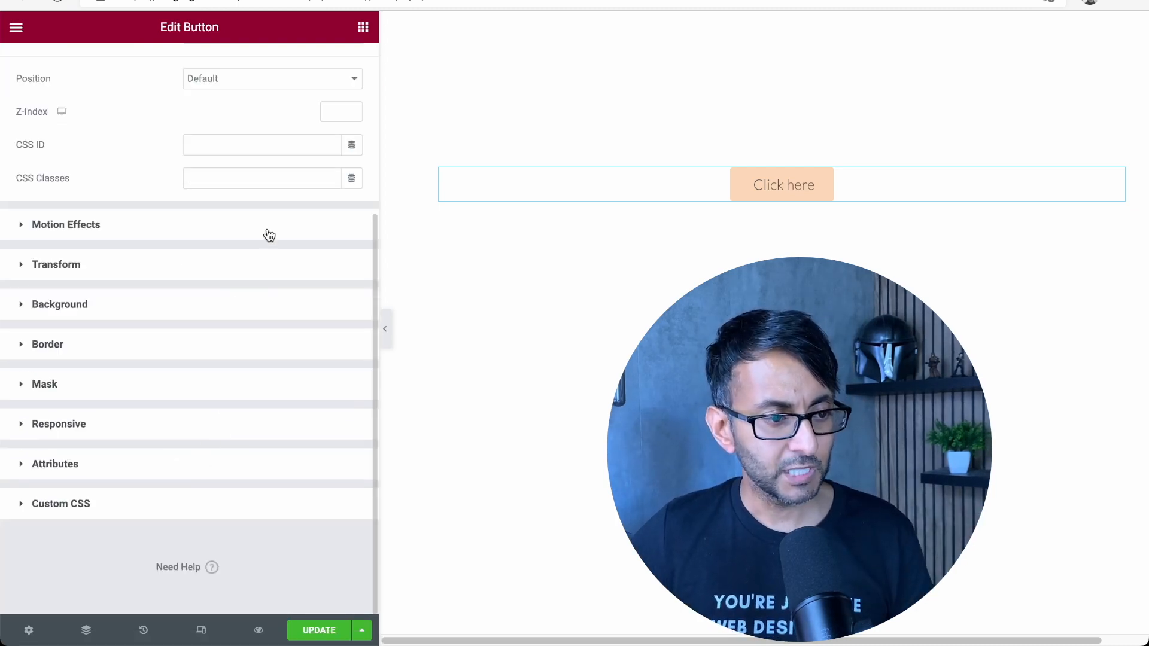
click(61, 504)
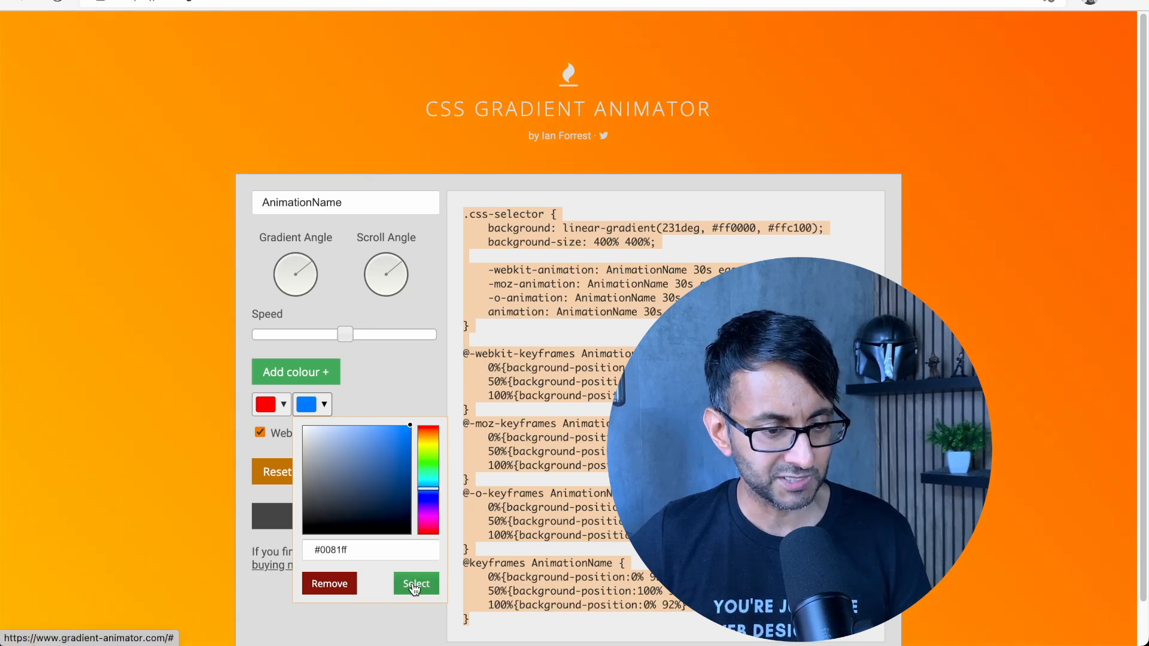
- Confirm blue #0081ff as the gradient's second colour alongside red
click(415, 582)
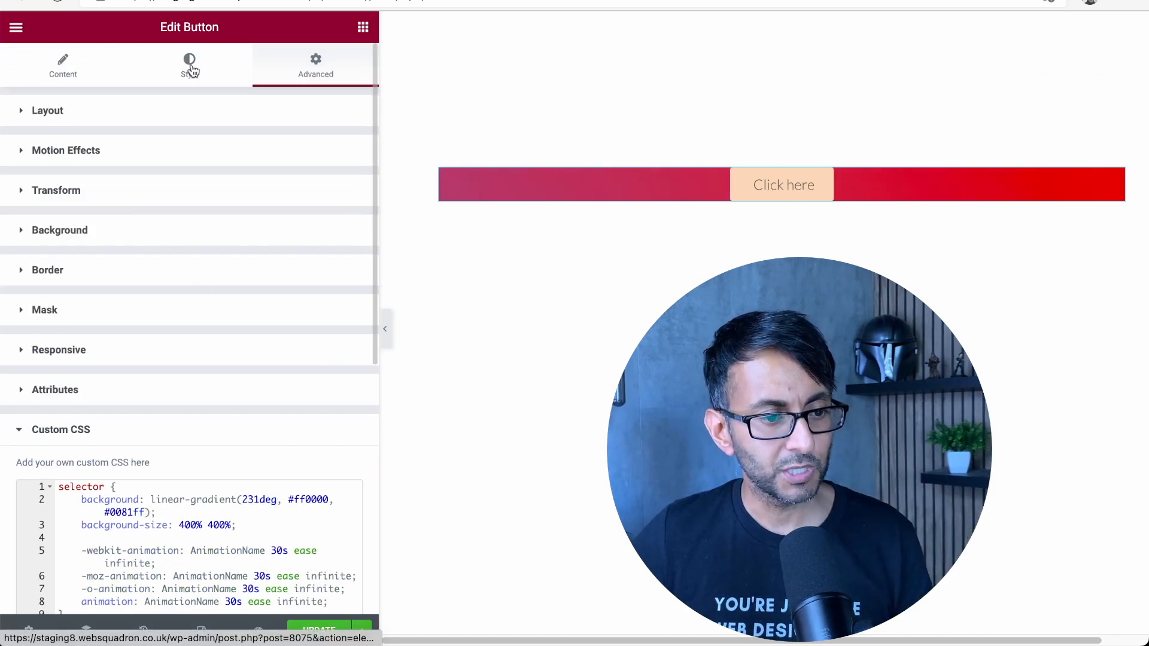
- Make the button background fully transparent with white, bold label text
click(189, 64)
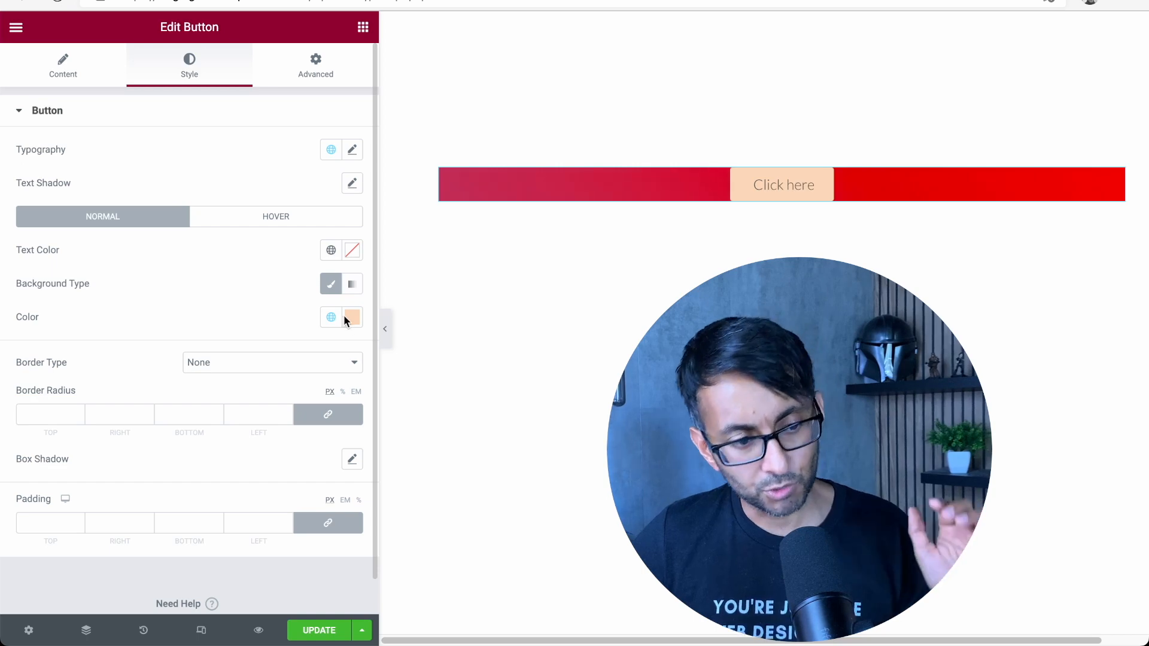
click(351, 316)
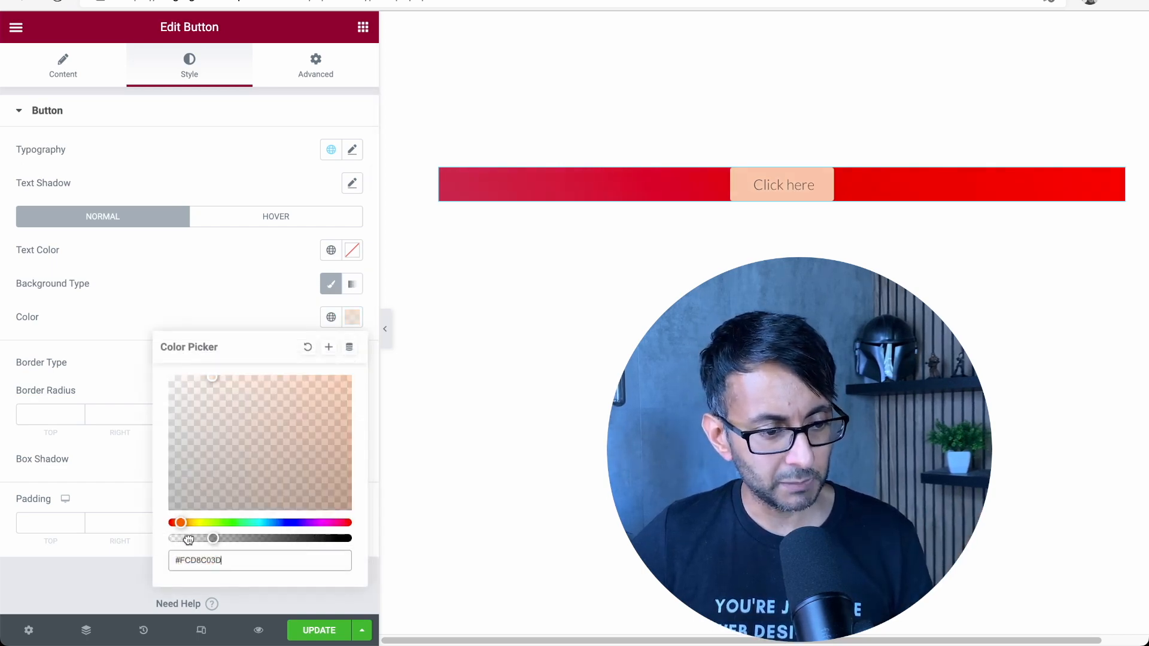
drag(213, 538, 170, 538)
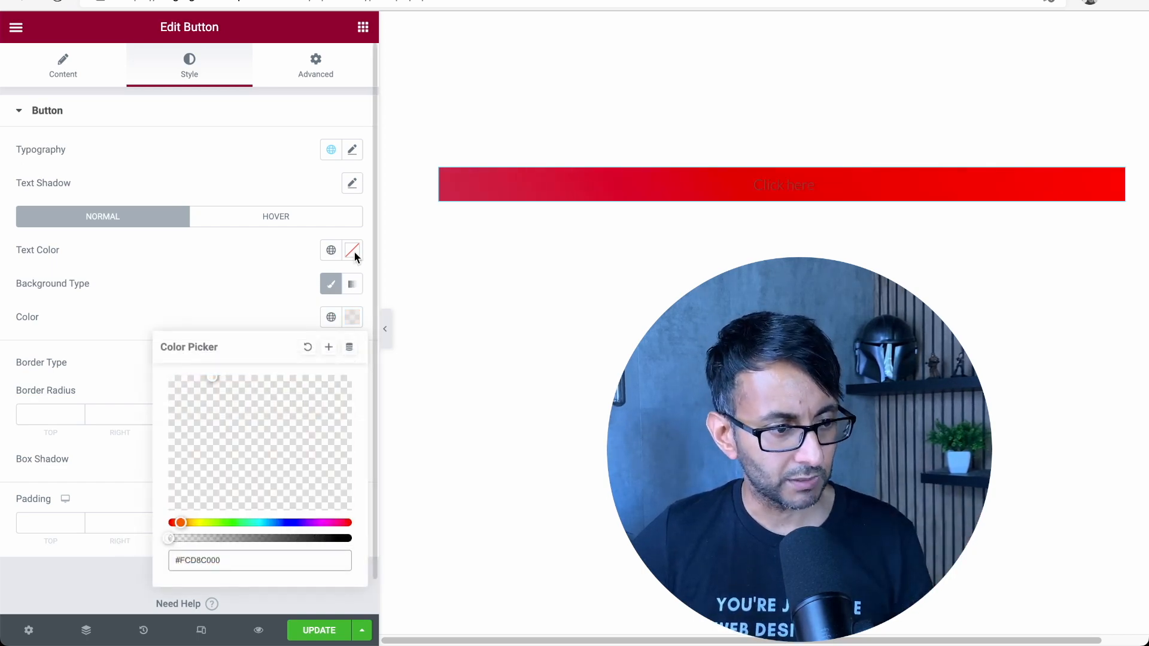
click(330, 250)
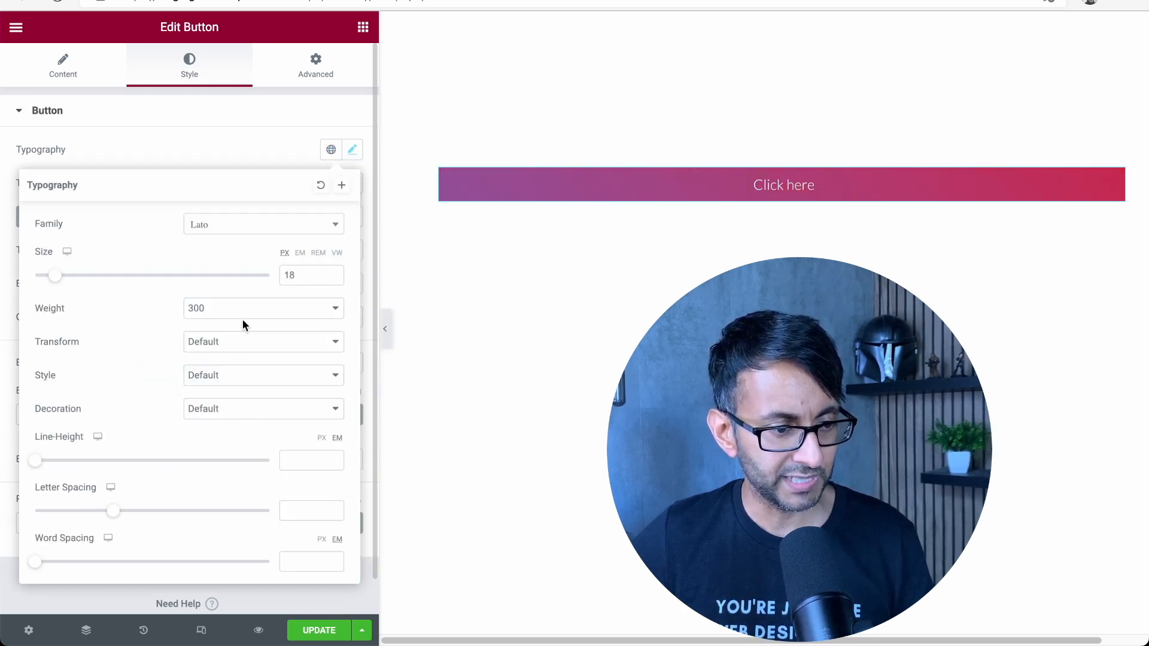
click(263, 308)
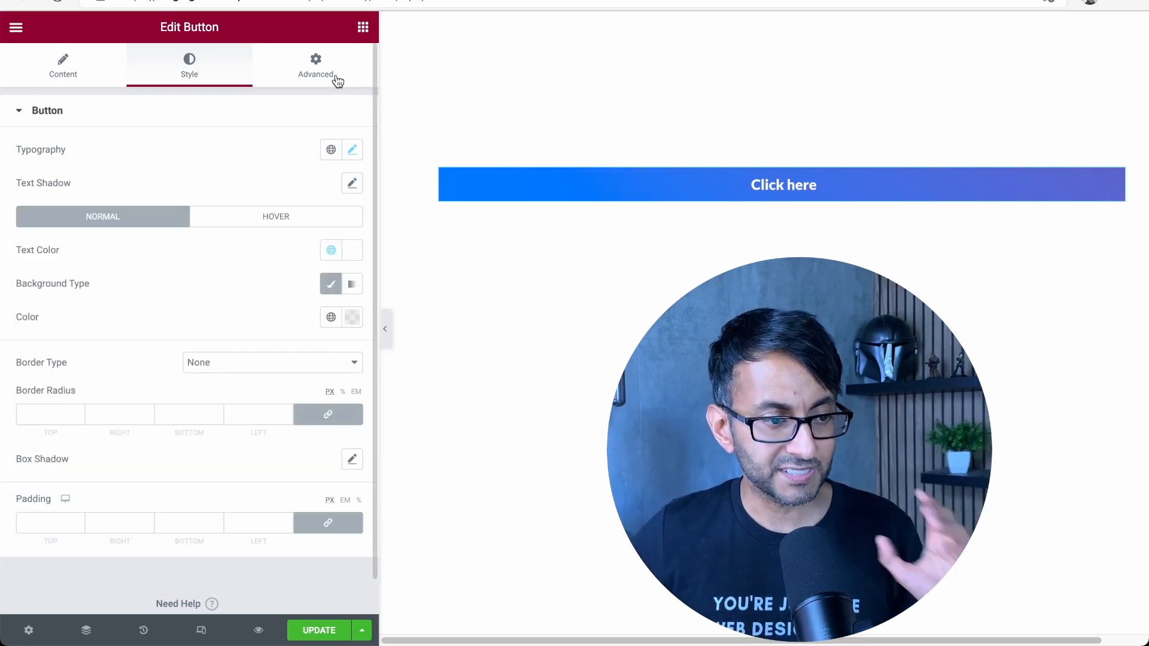
- Set the button Width to Custom with an empty value so it fits its label
click(314, 65)
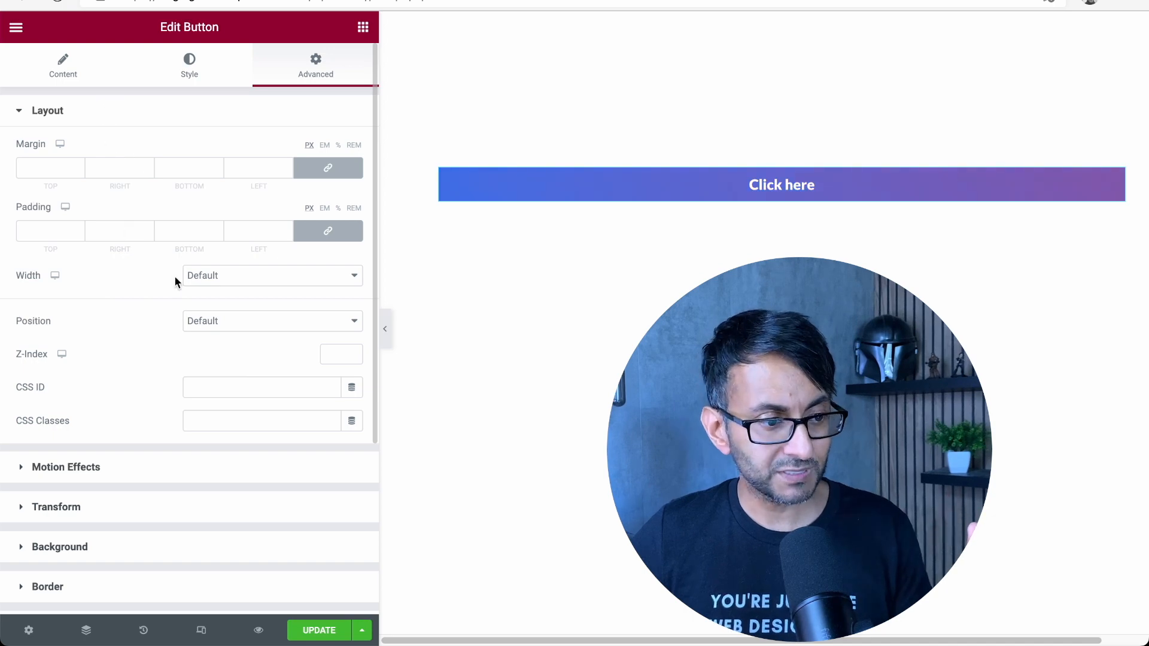
click(272, 276)
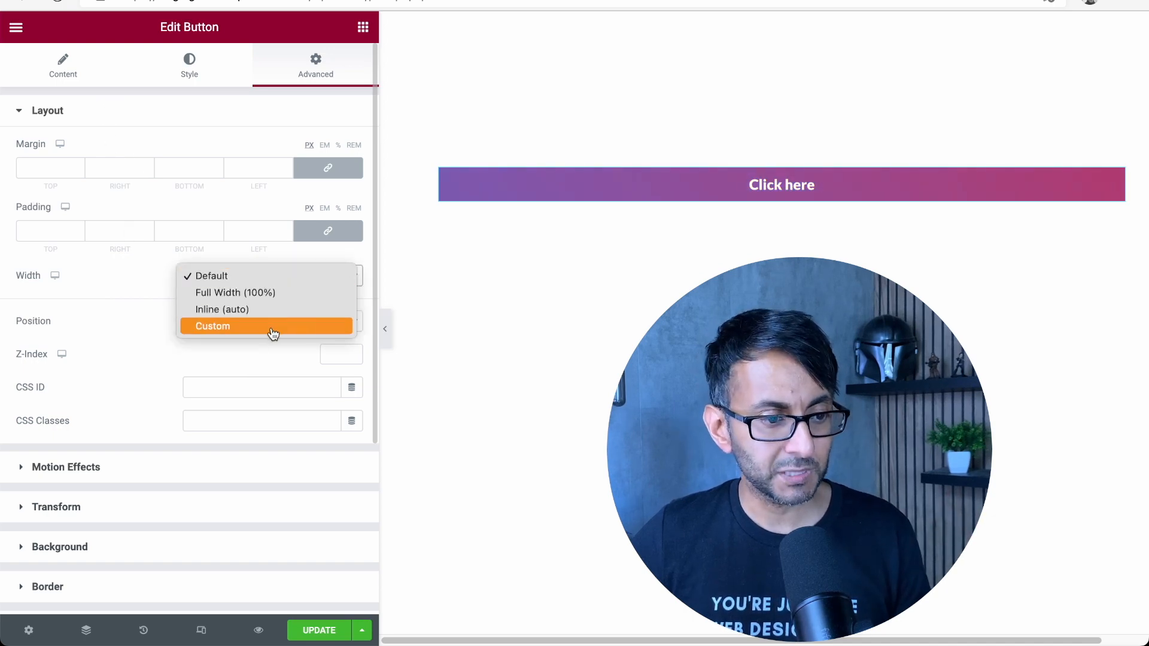
click(213, 326)
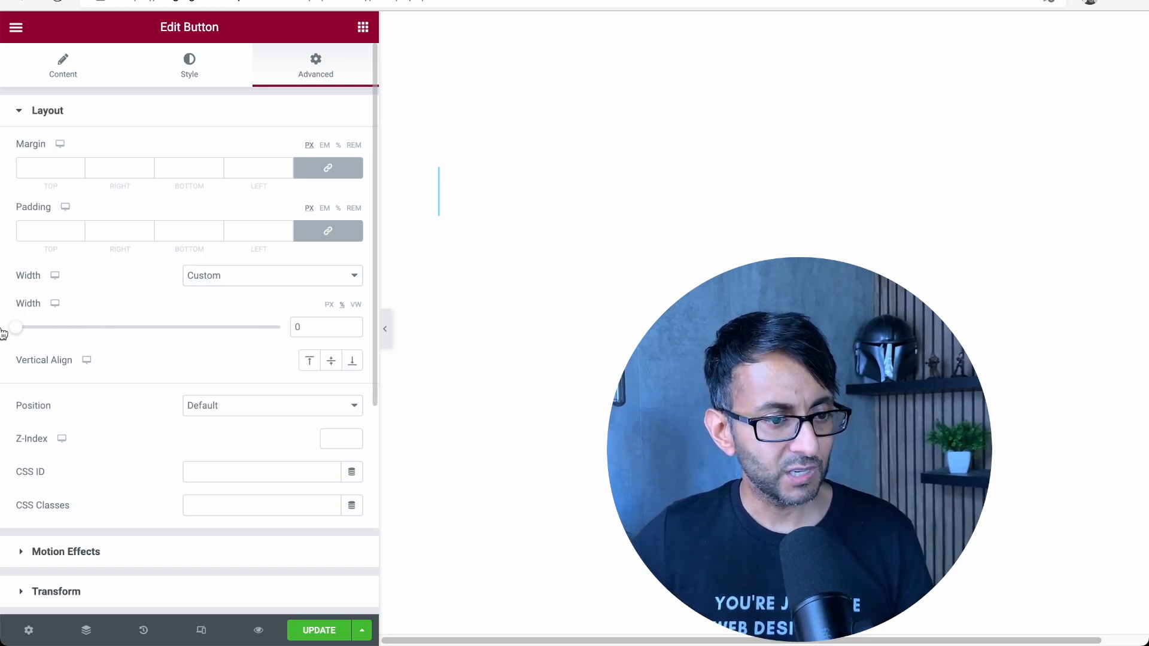
click(326, 327)
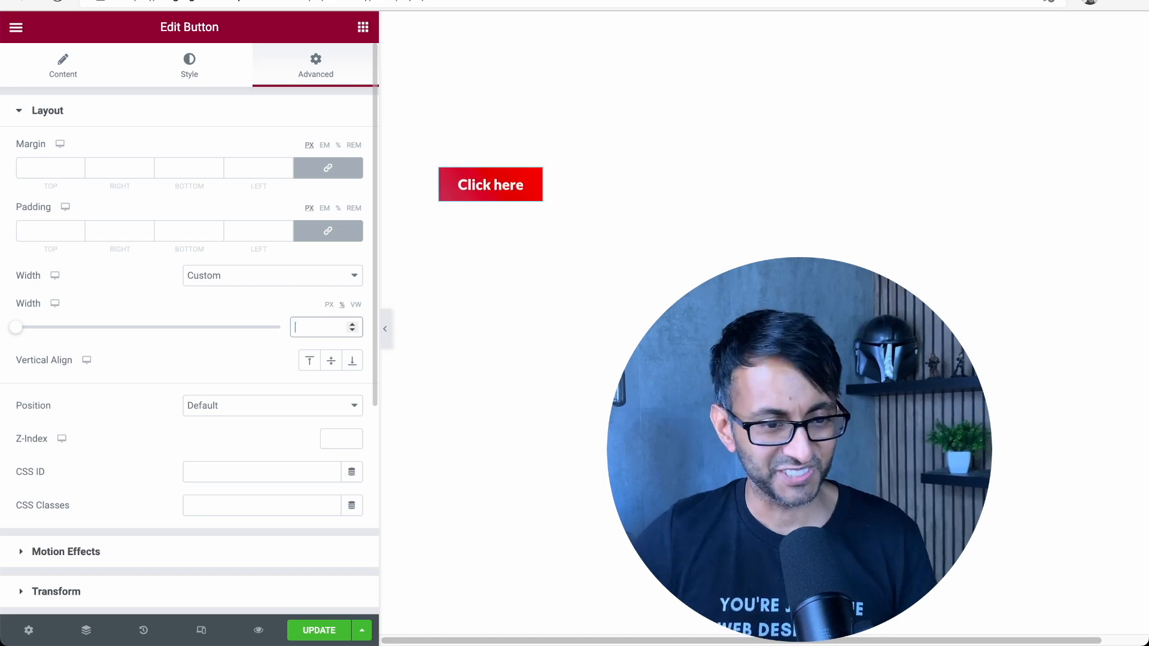
click(189, 64)
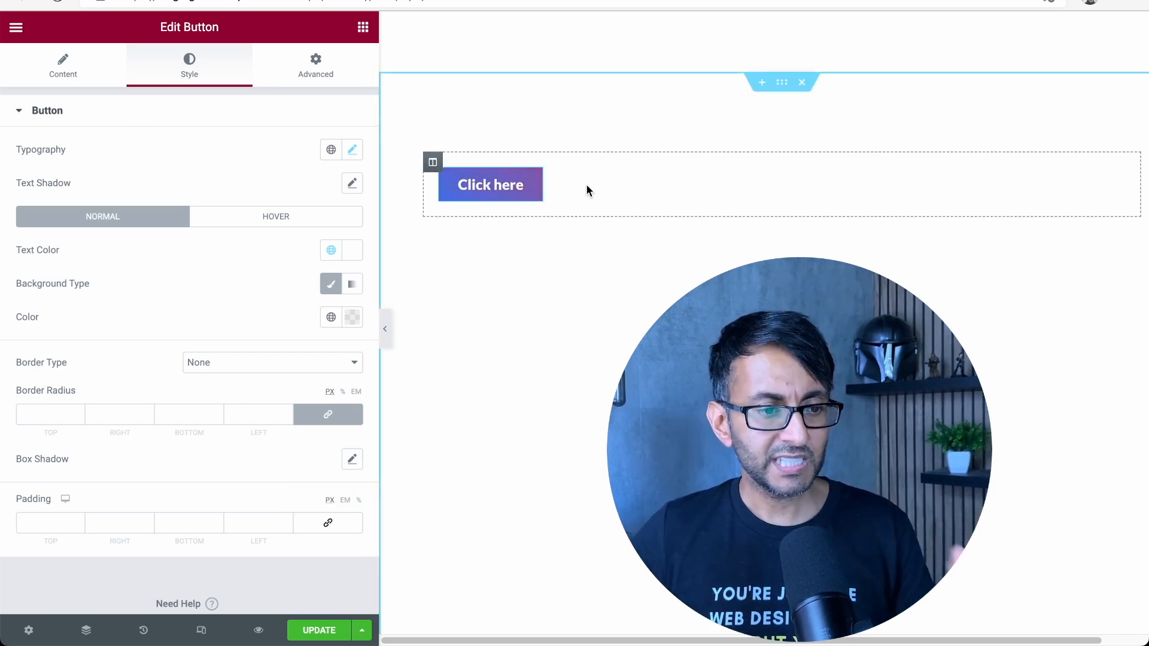
- Set the column's Horizontal Align to Center so the button sits centred
click(63, 65)
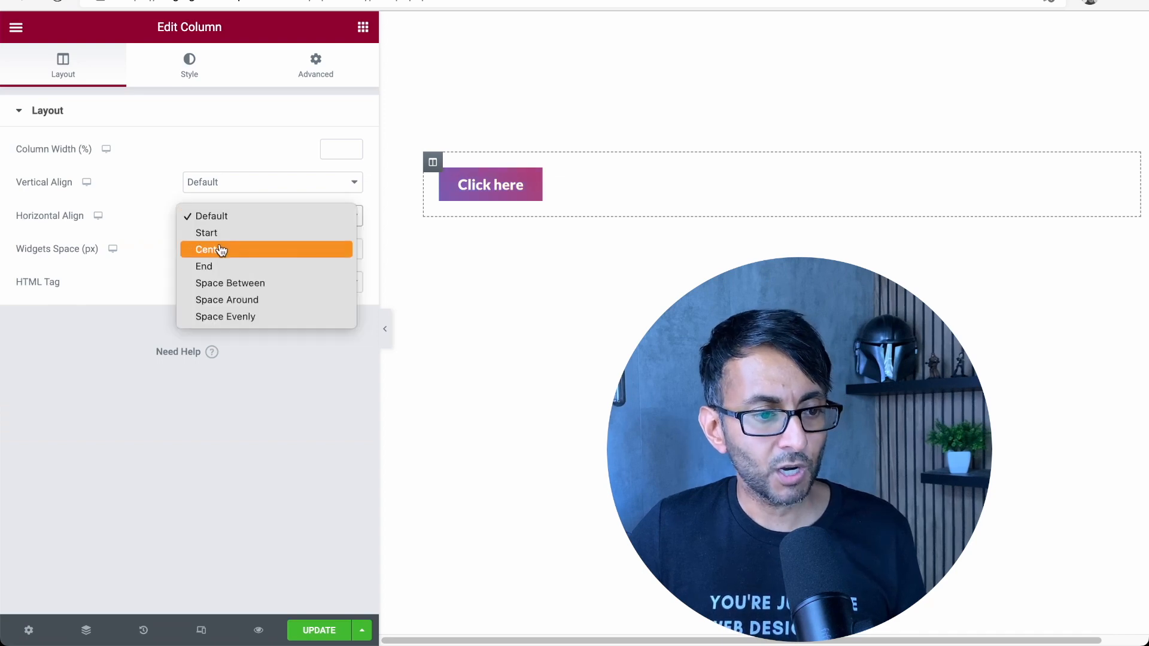
click(208, 249)
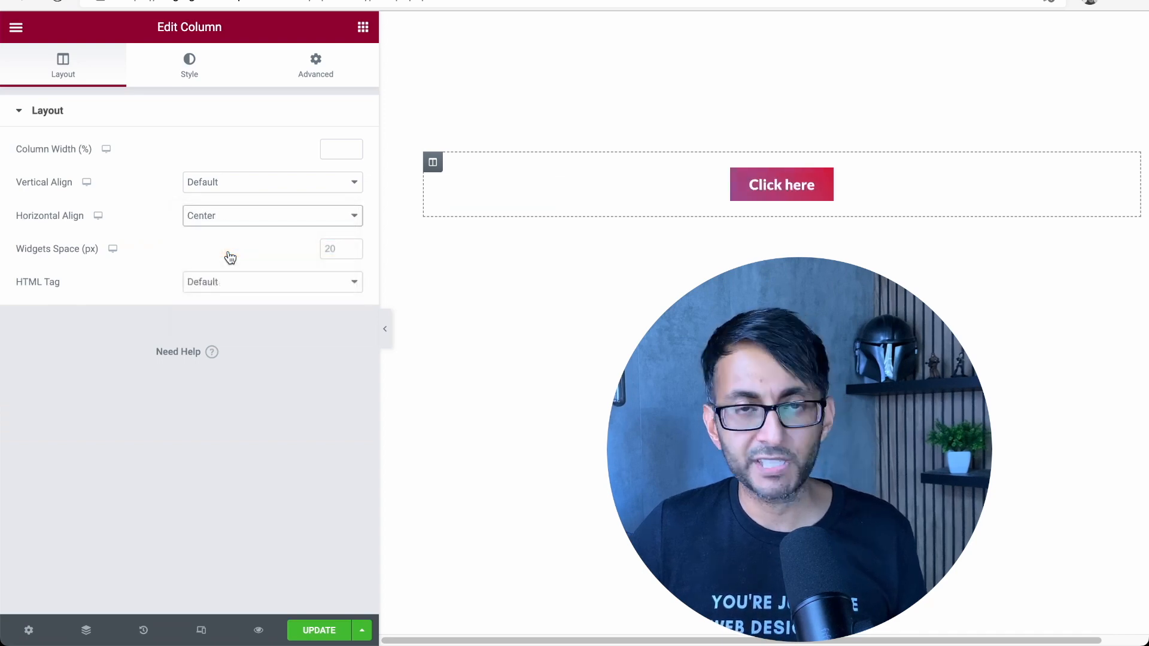
click(272, 216)
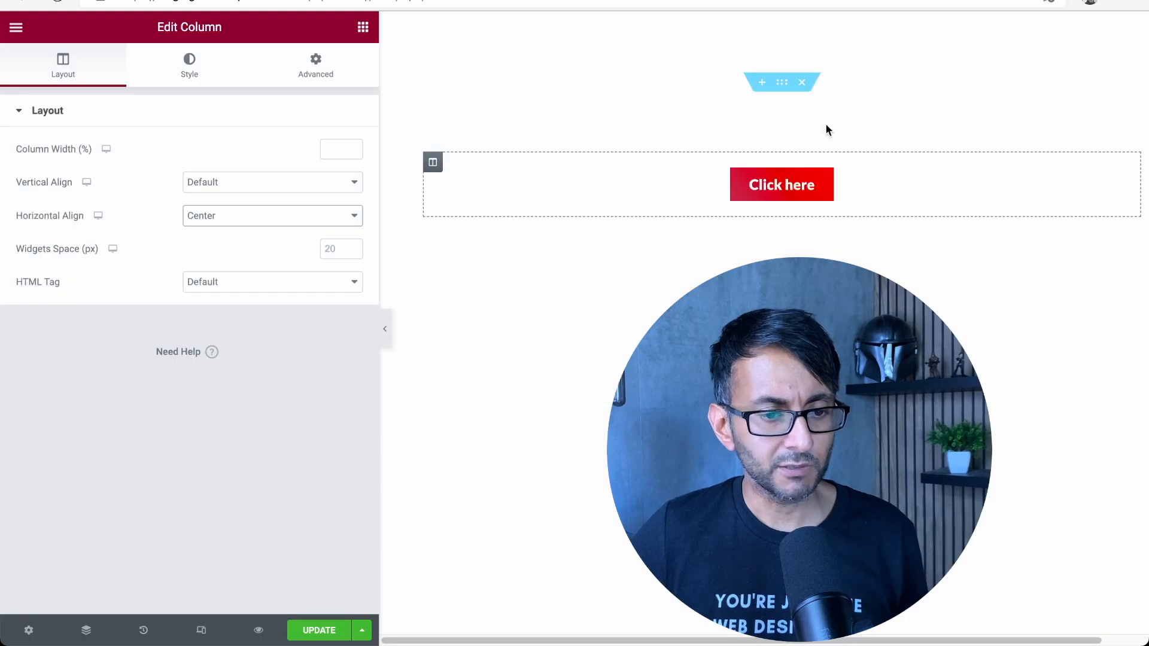
- Review the column's Advanced and Style settings, then reselect the button's advanced layout
click(314, 65)
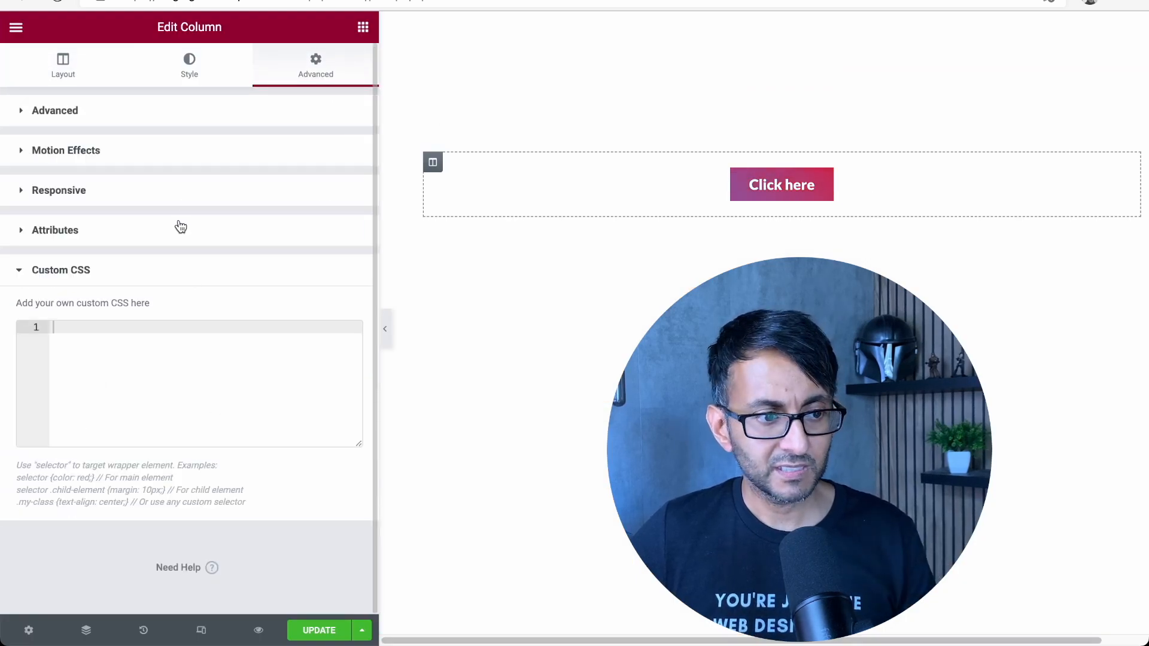
click(189, 65)
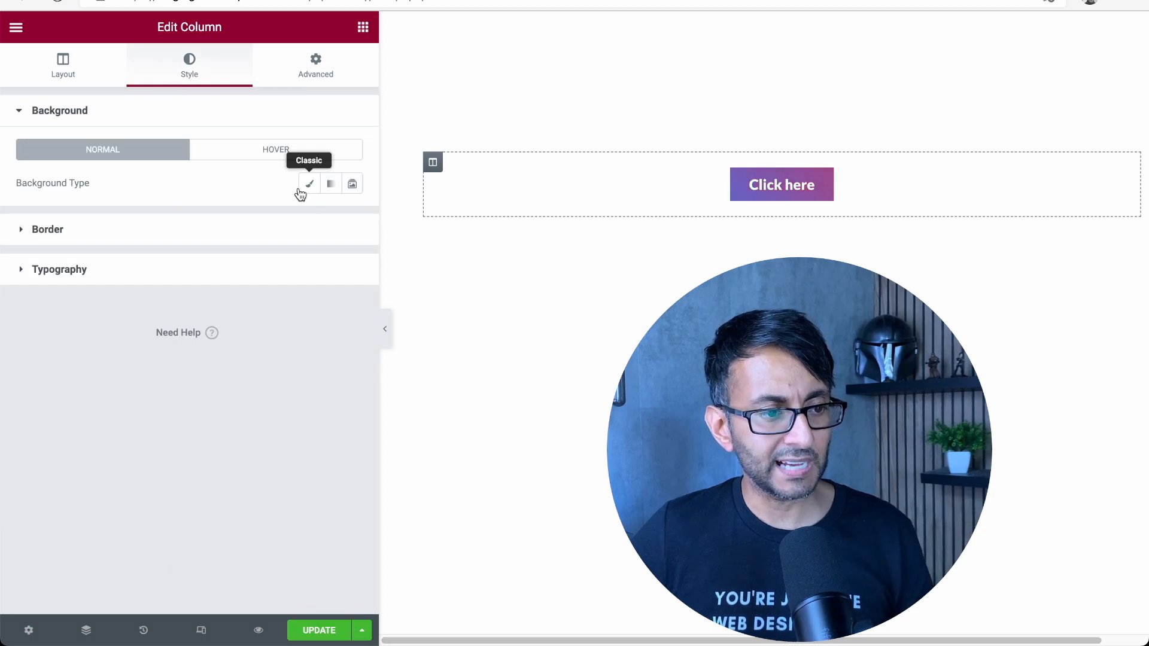
click(782, 185)
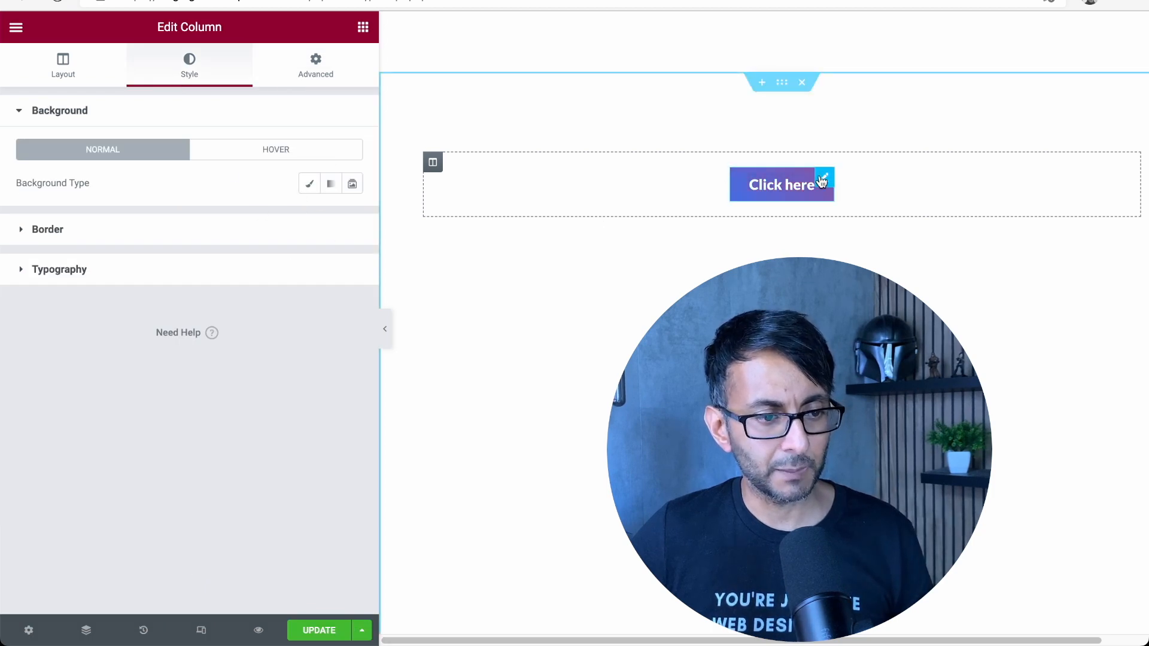
click(782, 185)
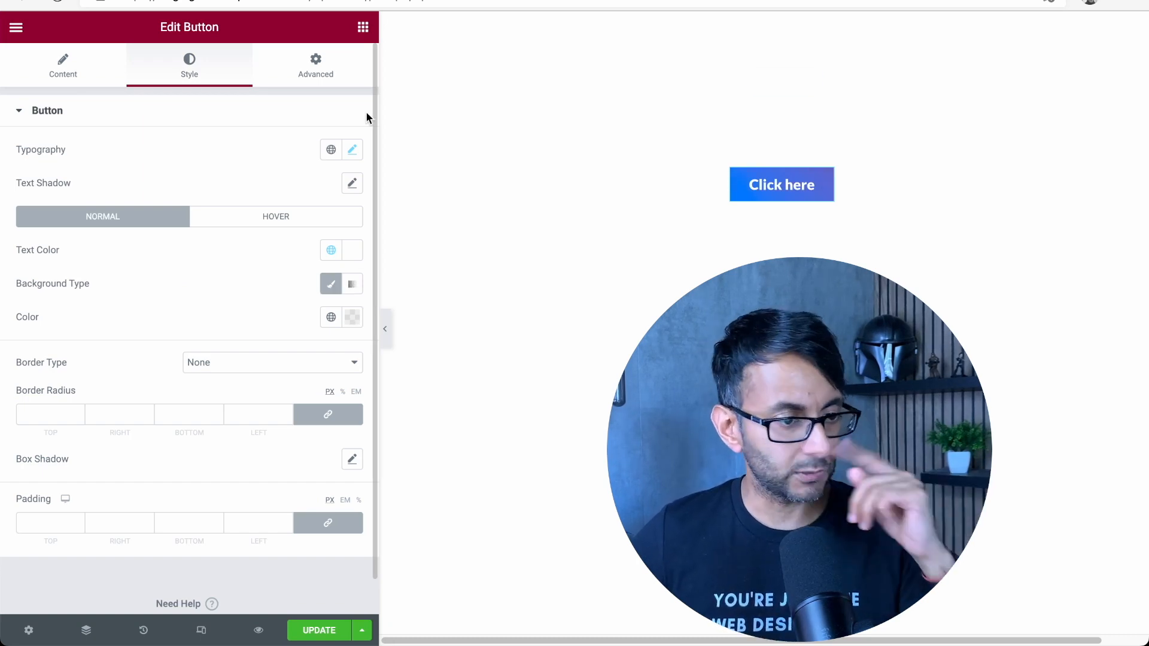
click(314, 64)
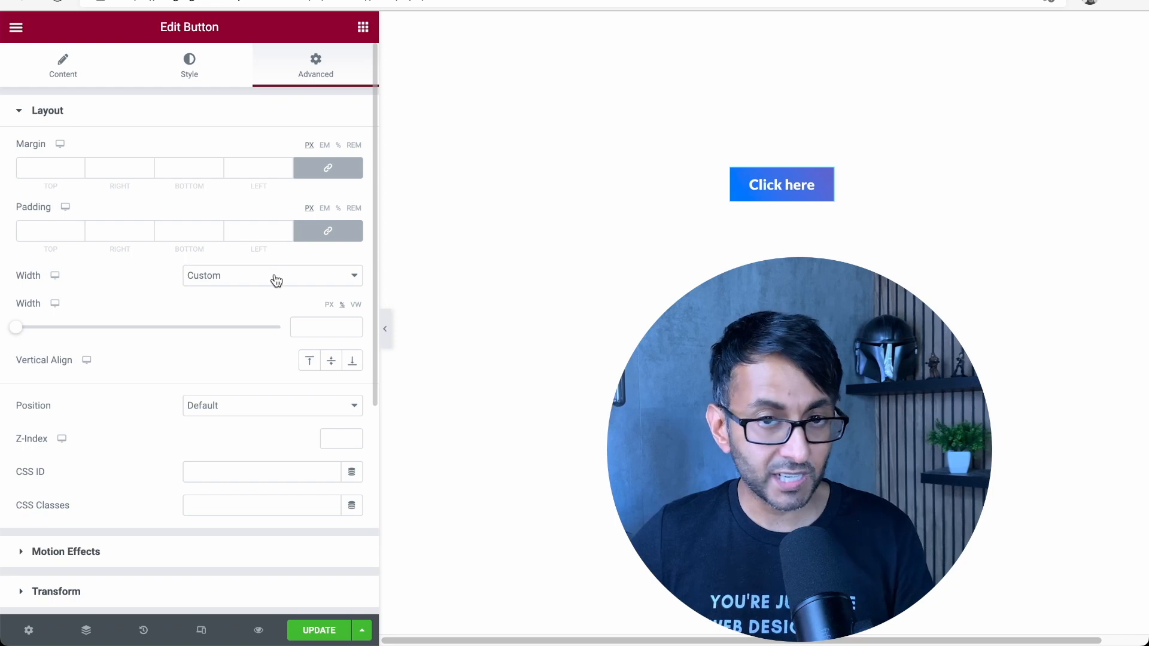